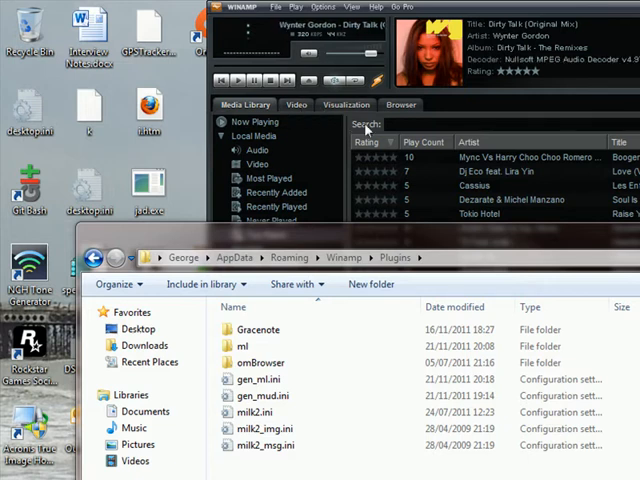
{"action": "mouse_move", "coordinate": [432, 133]}
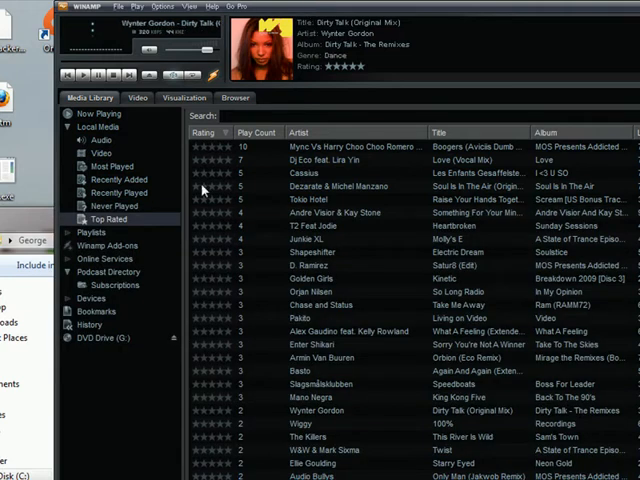
{"action": "mouse_move", "coordinate": [240, 126]}
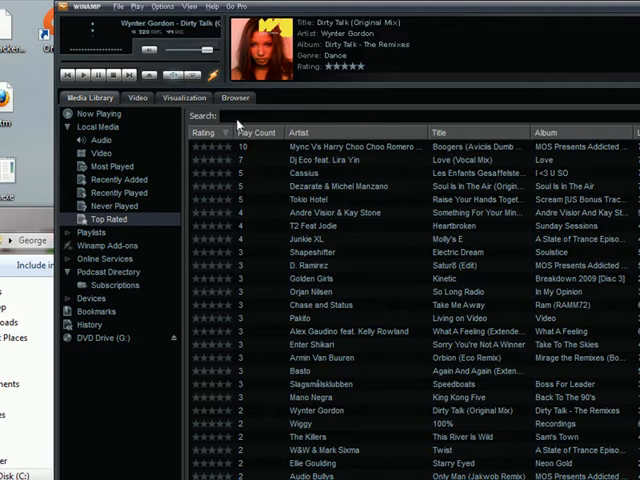
Enlarge the Winamp Media Library window showing the Top Rated list.
{"action": "left_click", "coordinate": [162, 6]}
{"action": "type", "text": "%"}
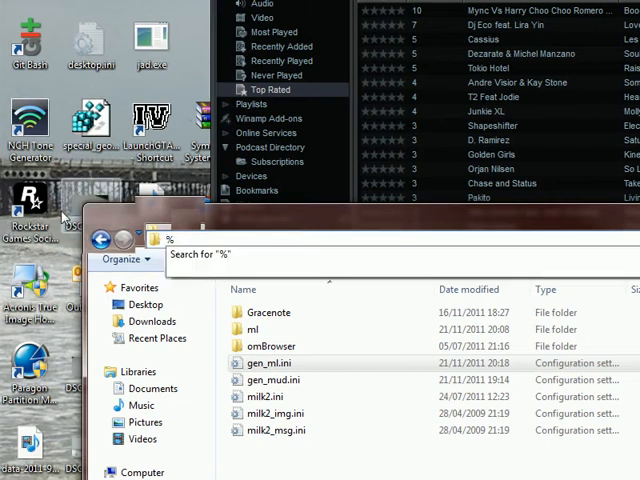
Browse from appdata to Roaming\Winamp\Plugins and open gen_ml.ini in Notepad.
{"action": "type", "text": "appdata"}
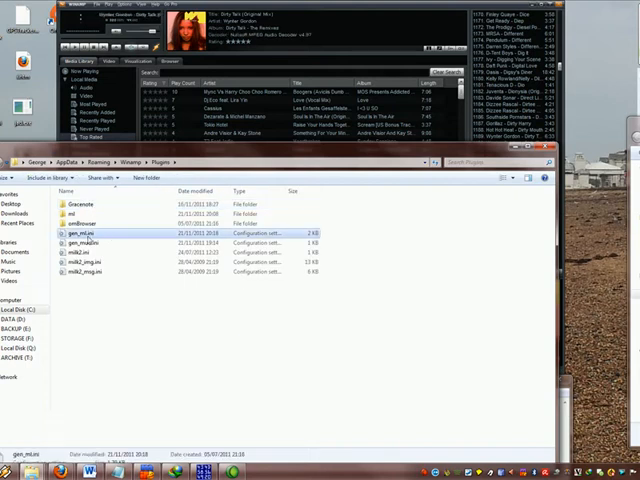
{"action": "double_click", "coordinate": [85, 233]}
{"action": "type", "text": "writeratings"}
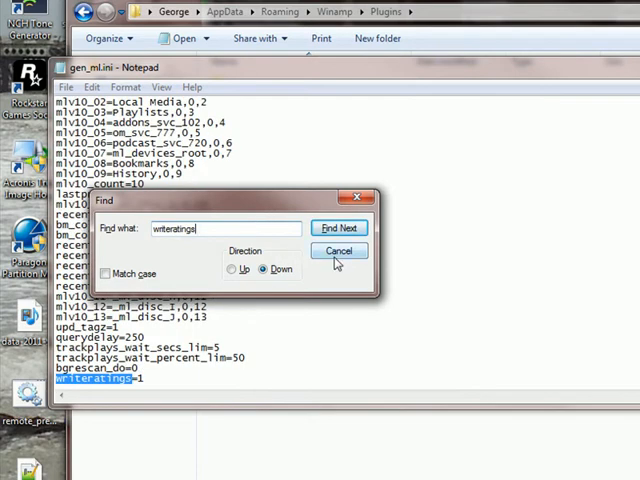
Confirm gen_ml.ini reads writeratings=1 and dismiss the Find dialog.
{"action": "left_click", "coordinate": [339, 250]}
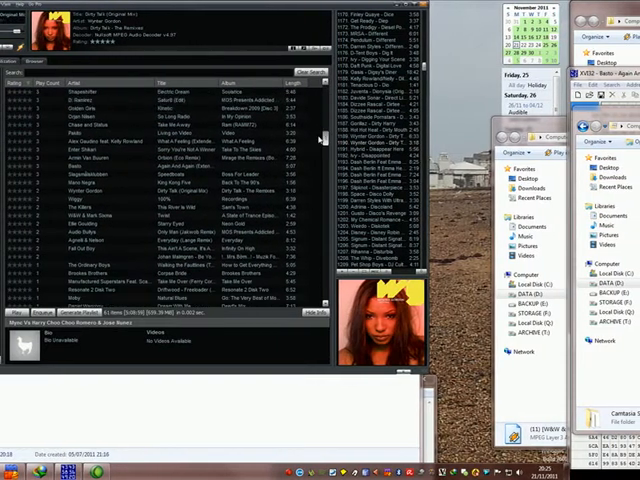
Scroll the Top Rated list toward the Mync Vs Harry Choo Choo Romero track.
{"action": "scroll", "scroll_direction": "down", "scroll_amount": 3}
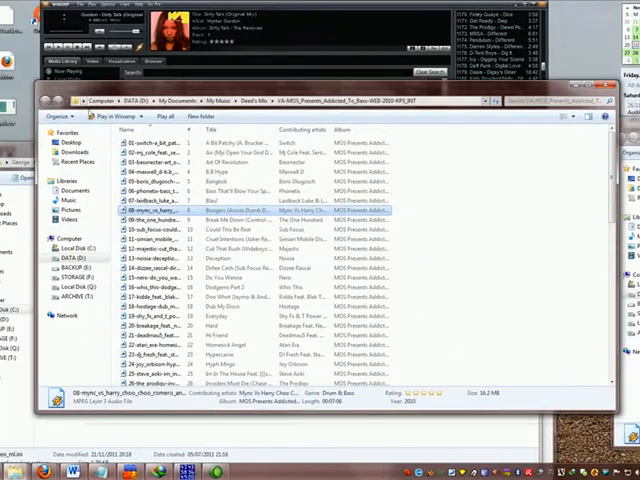
{"action": "right_click", "coordinate": [175, 212]}
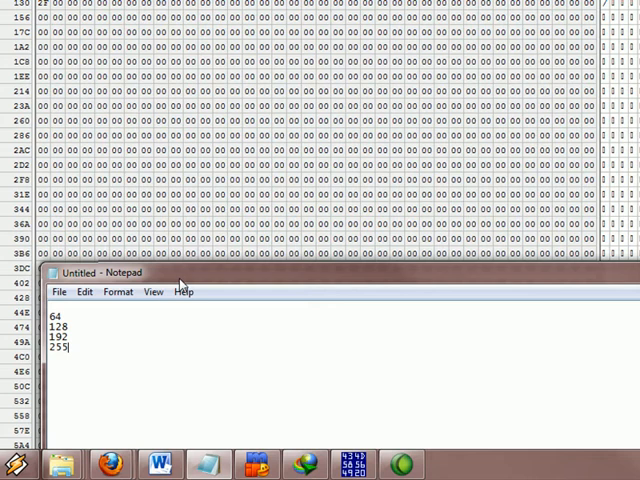
{"action": "mouse_move", "coordinate": [197, 275]}
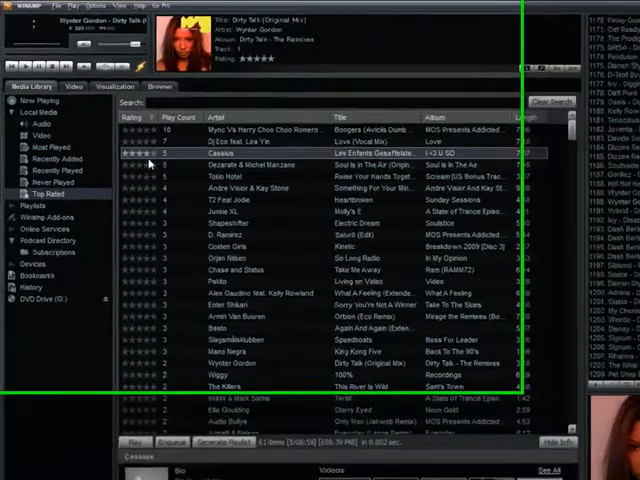
Bring up the rating context menu for the Cassius track.
{"action": "right_click", "coordinate": [240, 188]}
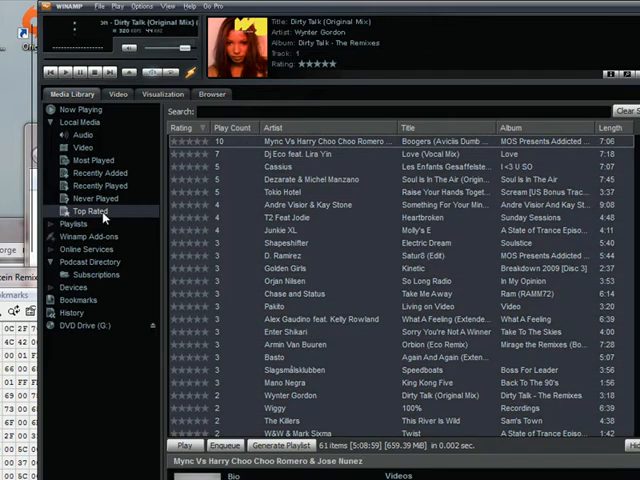
Scroll the Top Rated list beside the hex editor to reach the first track.
{"action": "scroll", "scroll_direction": "down", "scroll_amount": 3}
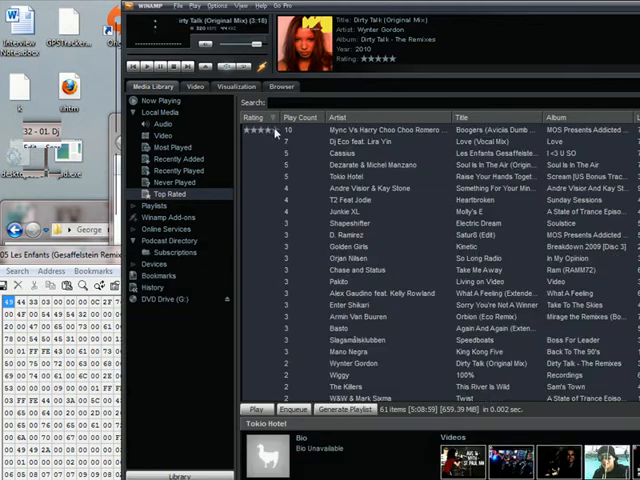
Re-apply star ratings to the first track and Wynter Gordon, scrolling down the list.
{"action": "left_click", "coordinate": [350, 152]}
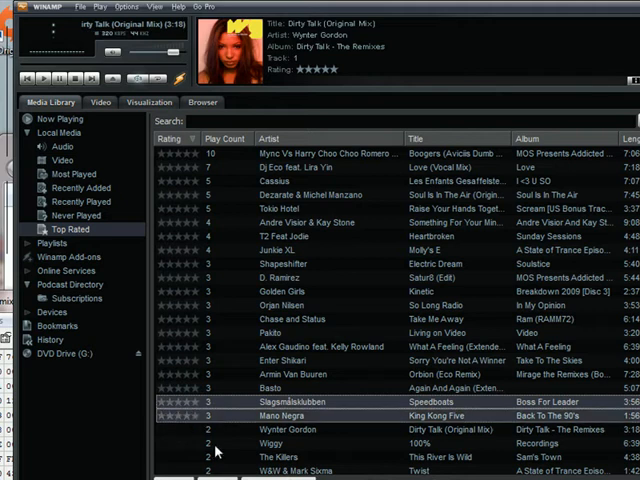
{"action": "scroll", "scroll_direction": "down", "scroll_amount": 3}
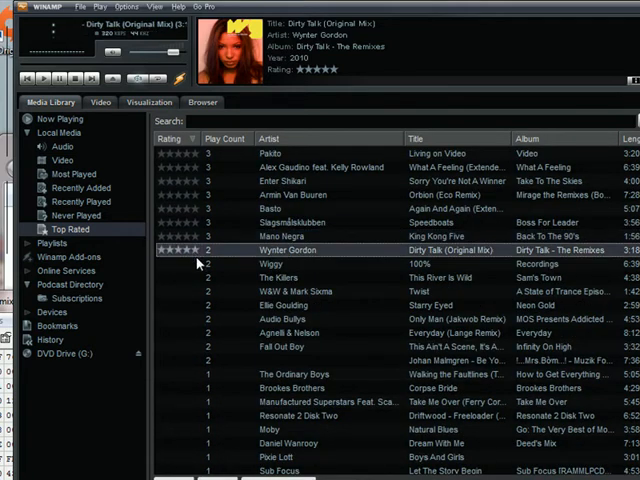
{"action": "left_click", "coordinate": [285, 277]}
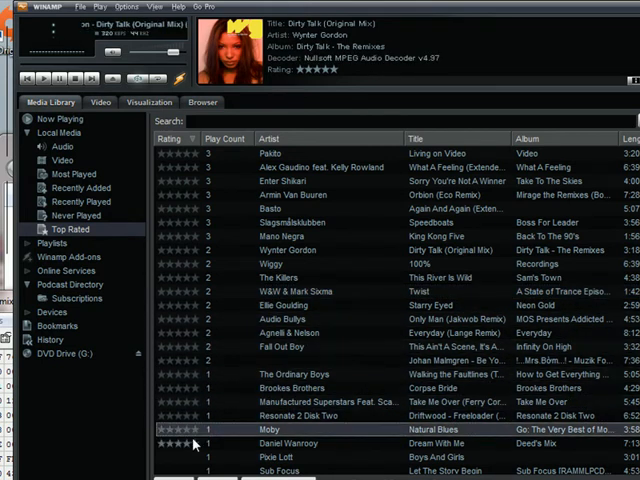
{"action": "scroll", "scroll_direction": "down", "scroll_amount": 3}
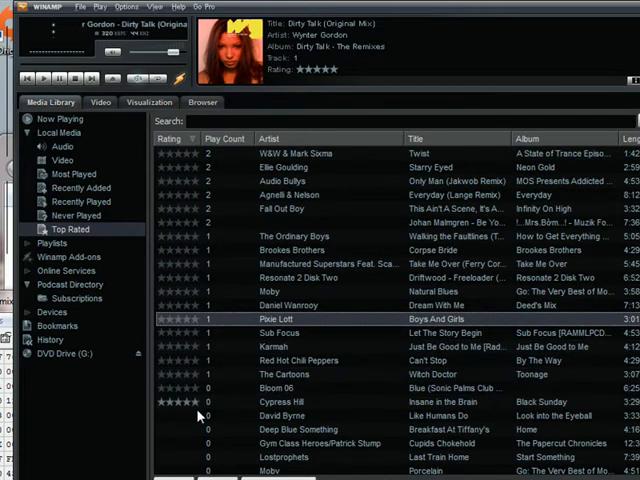
{"action": "scroll", "scroll_direction": "down", "scroll_amount": 3}
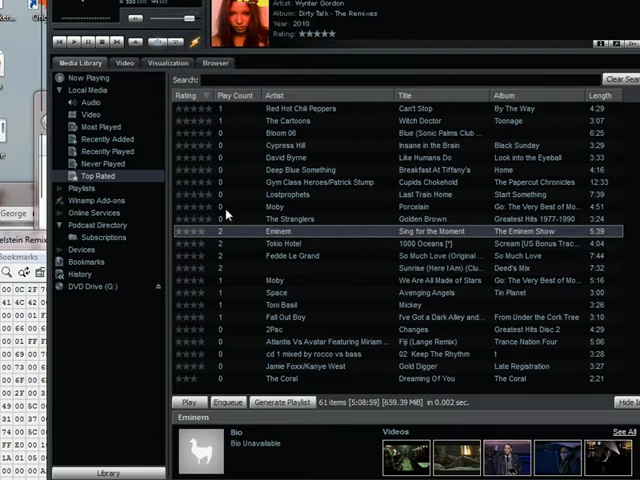
Rate Eminem's Sing for the Moment and Tokio Hotel's 1000 Oceans via Rate items.
{"action": "left_click", "coordinate": [290, 218]}
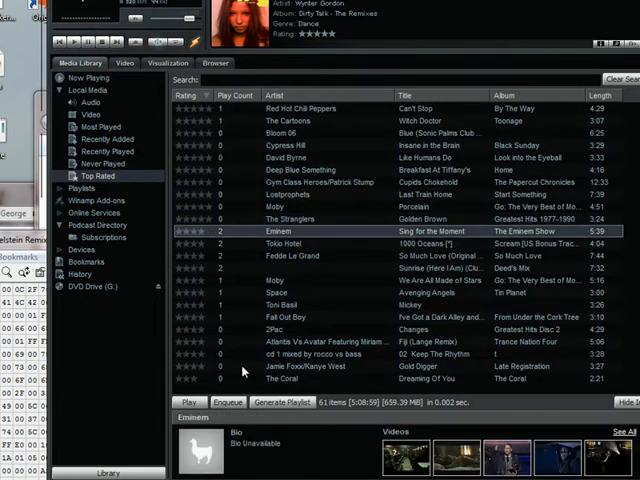
{"action": "right_click", "coordinate": [300, 245]}
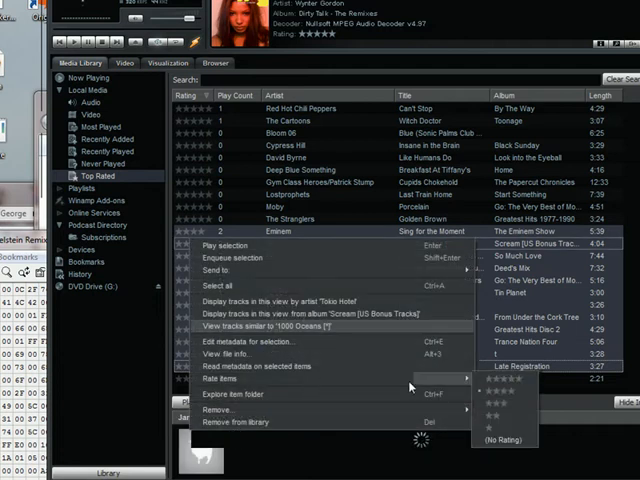
{"action": "left_click", "coordinate": [298, 327]}
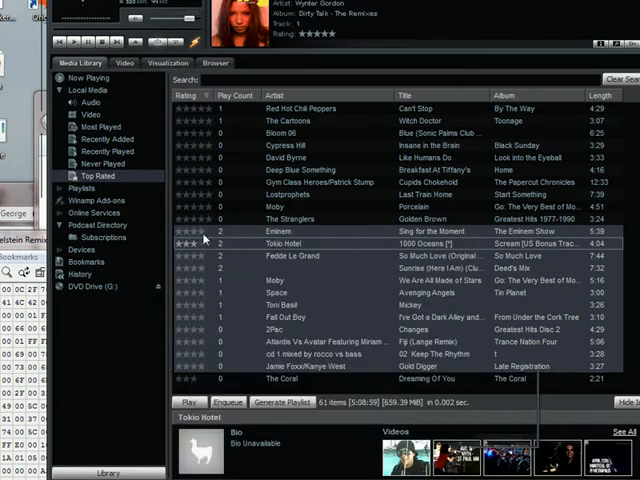